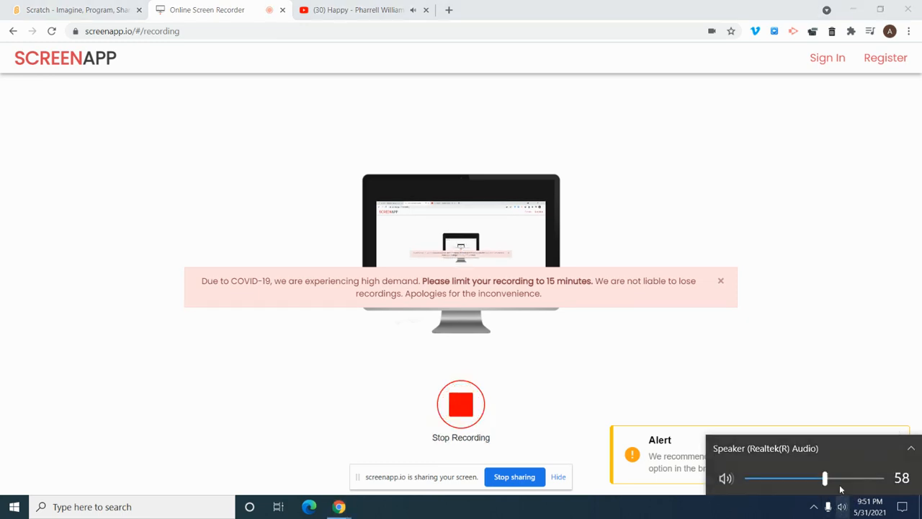
Start a new Scratch project (Untitled-129) from the Scratch website.
left_click_drag(824, 479, 804, 479)
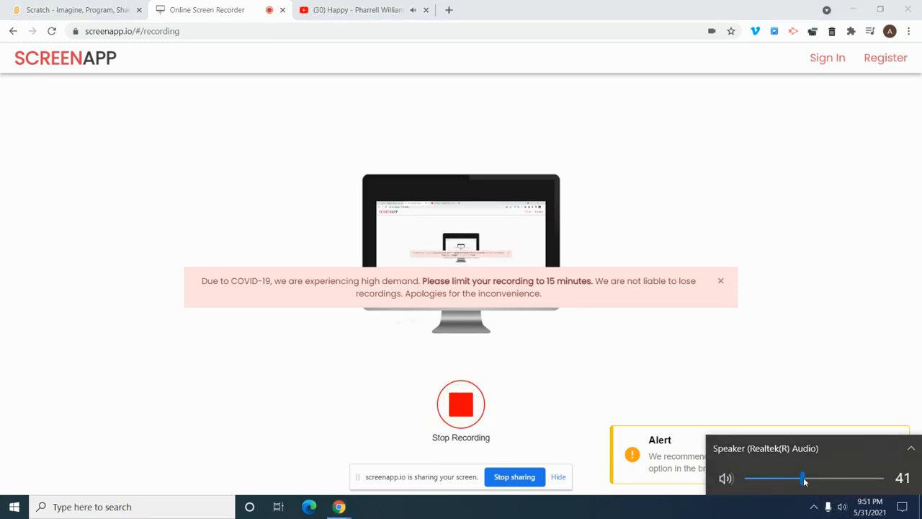
left_click(72, 8)
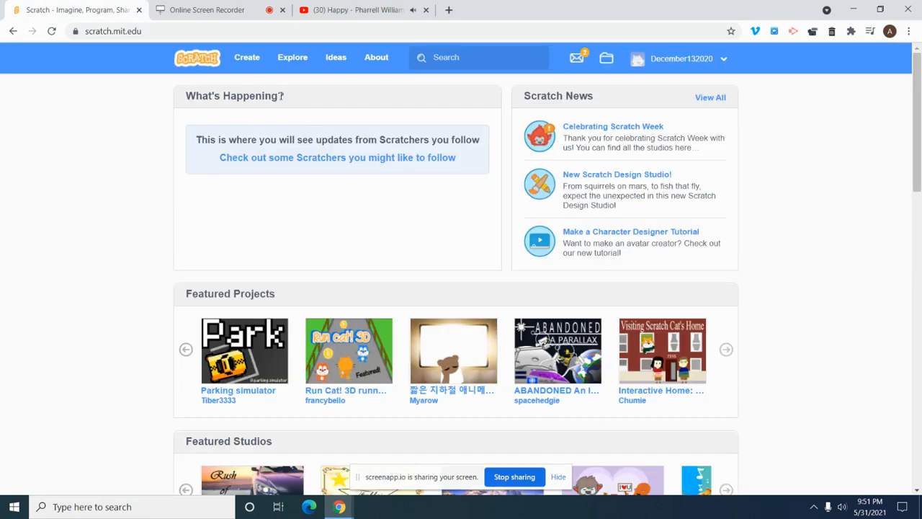
left_click(247, 57)
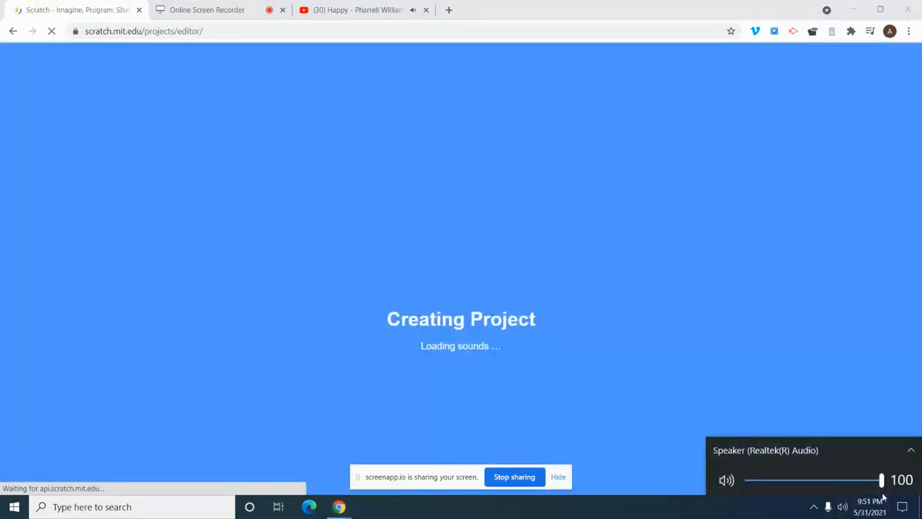
Adjust the system speaker volume down and back up slightly.
left_click_drag(882, 480, 752, 479)
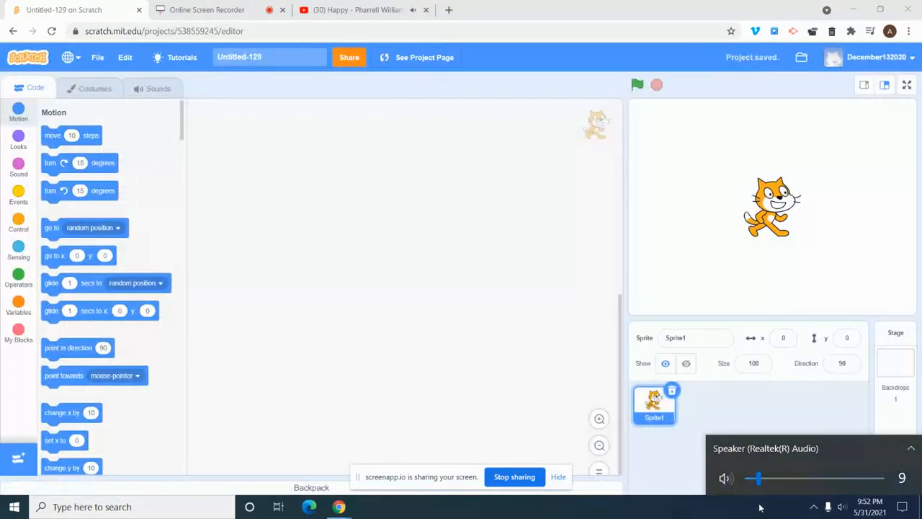
left_click_drag(754, 478, 799, 479)
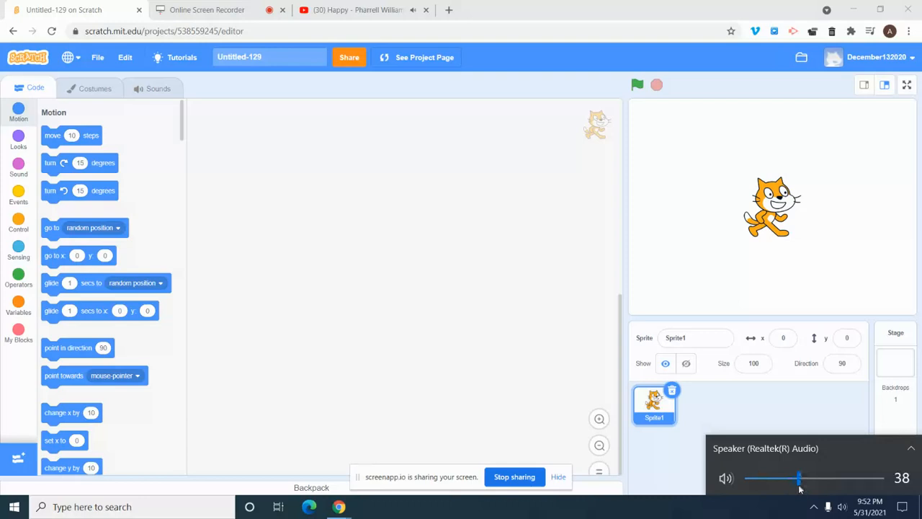
left_click_drag(798, 478, 818, 478)
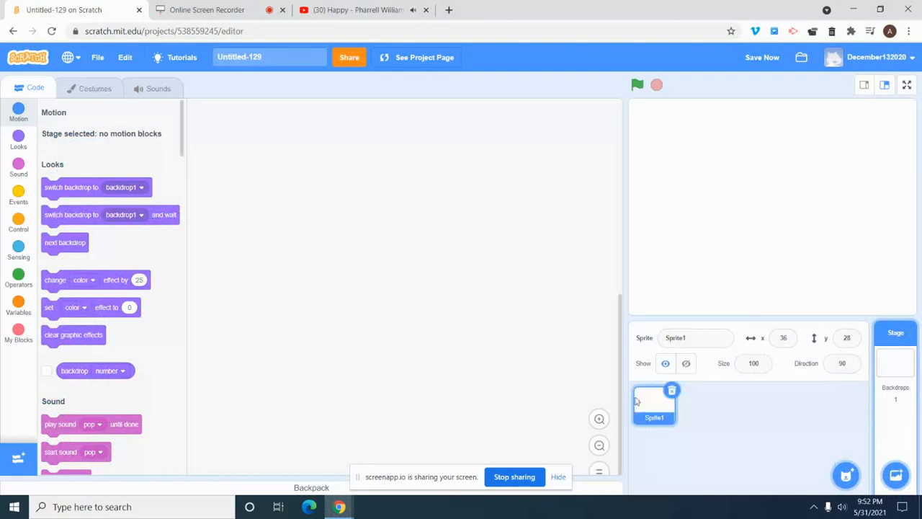
Draw a filled square in Sprite1's costume and deepen its purple fill.
left_click(95, 88)
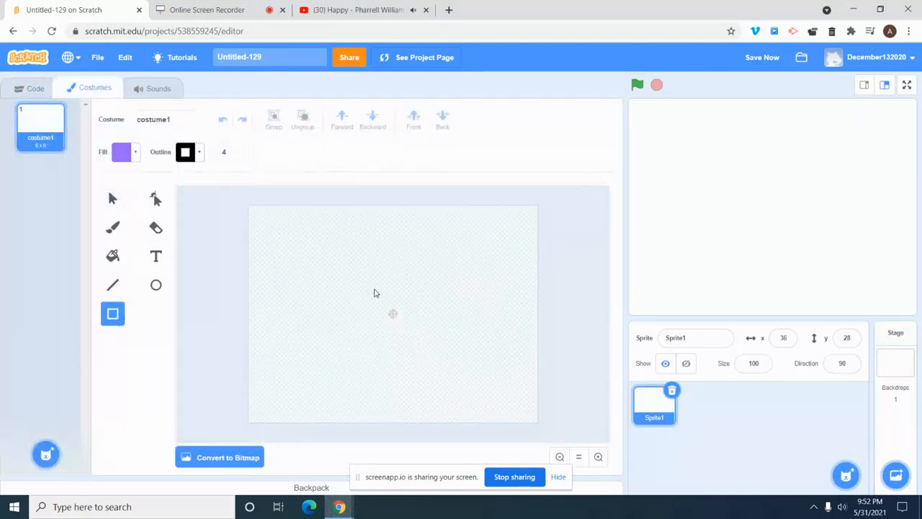
left_click_drag(374, 289, 450, 365)
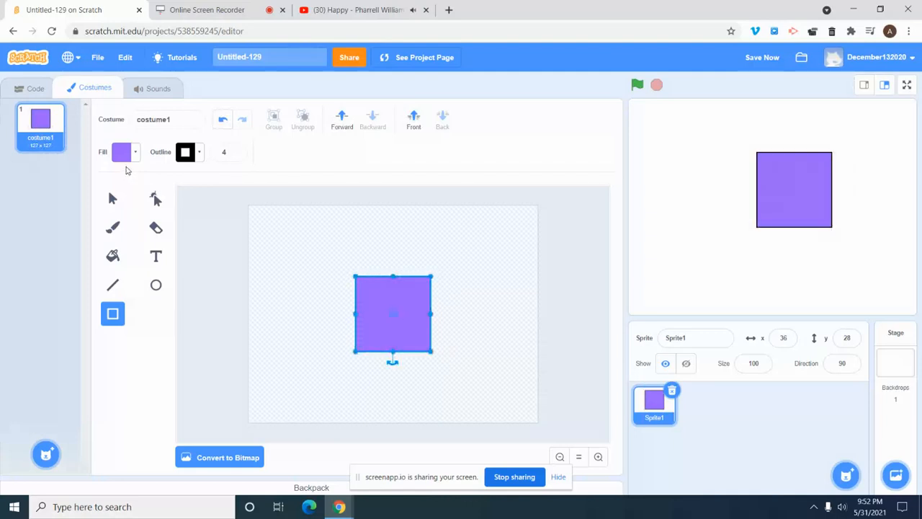
left_click(121, 152)
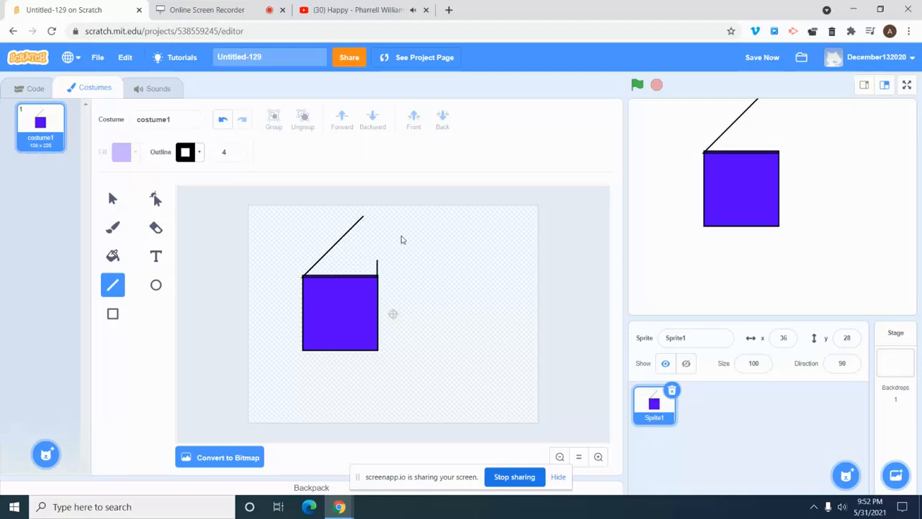
Add black lines for the cube's top-face back edges and back right vertical edge.
left_click_drag(363, 219, 430, 229)
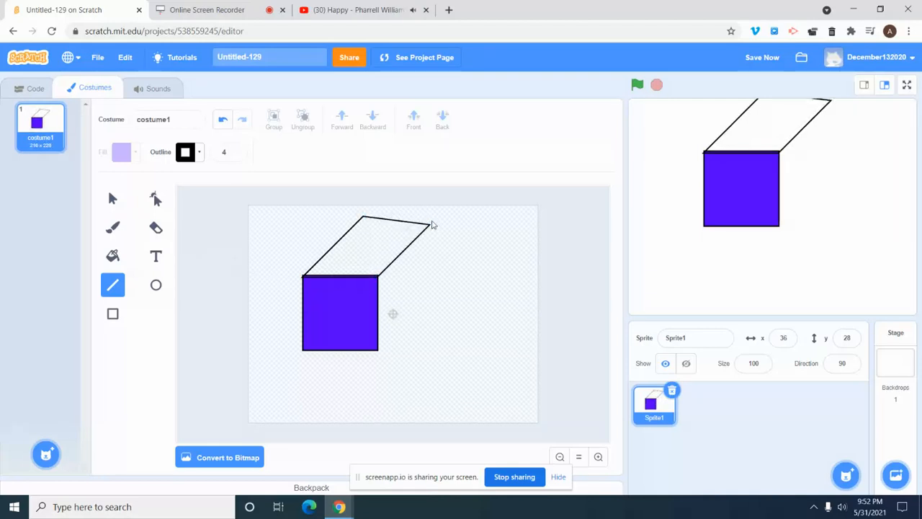
left_click_drag(429, 229, 429, 343)
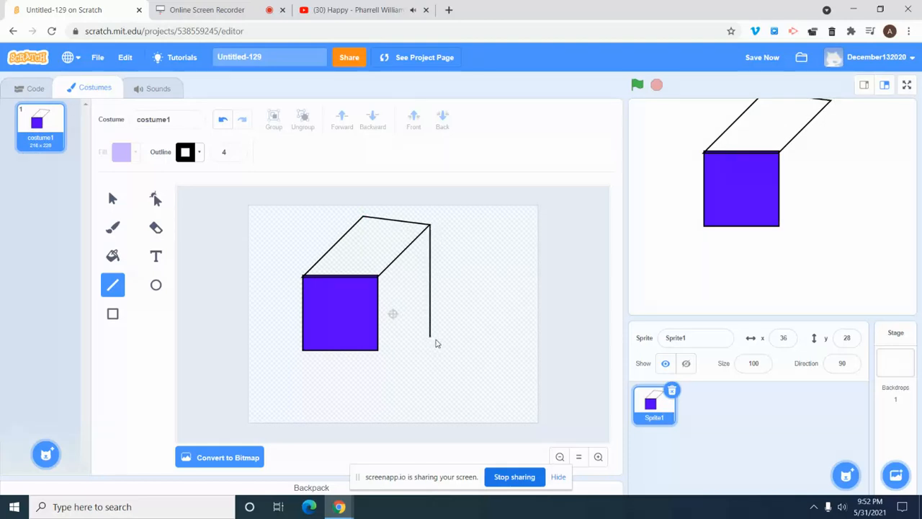
key("shift")
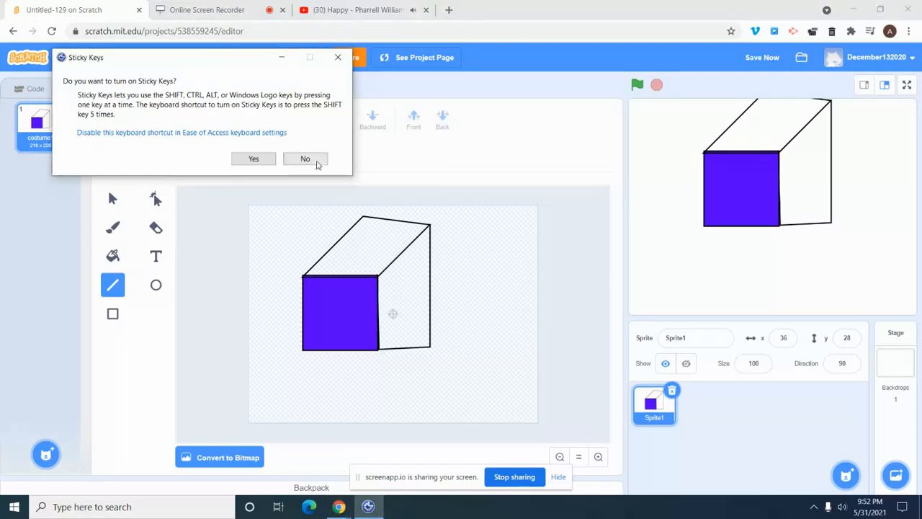
Decline the Sticky Keys prompt and turn the speaker volume down.
left_click(305, 159)
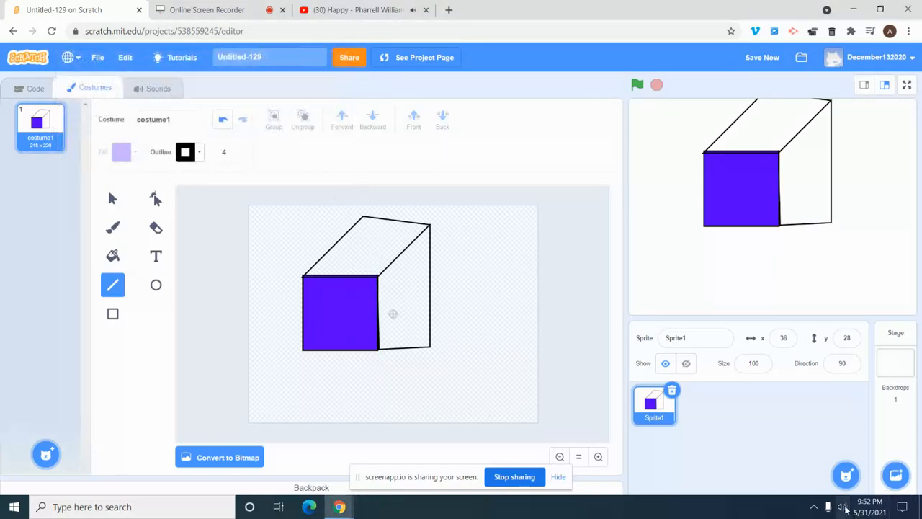
left_click(843, 507)
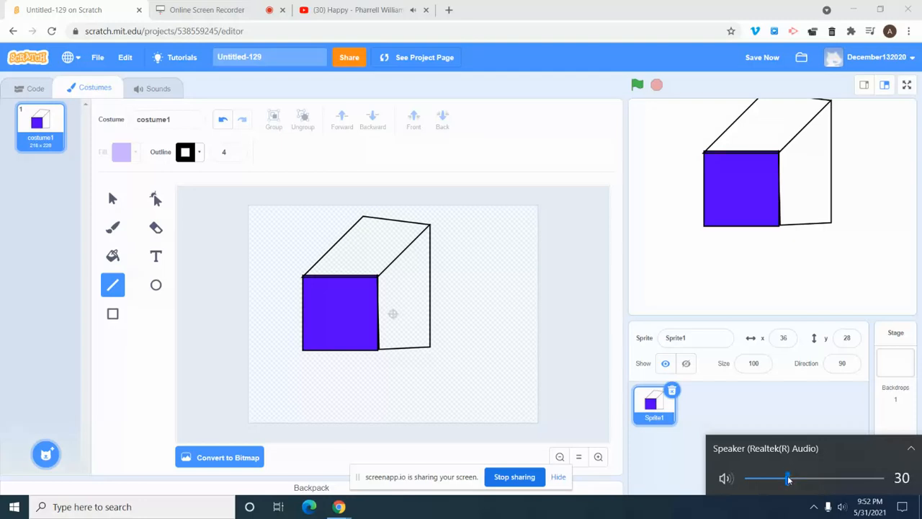
left_click_drag(787, 478, 755, 478)
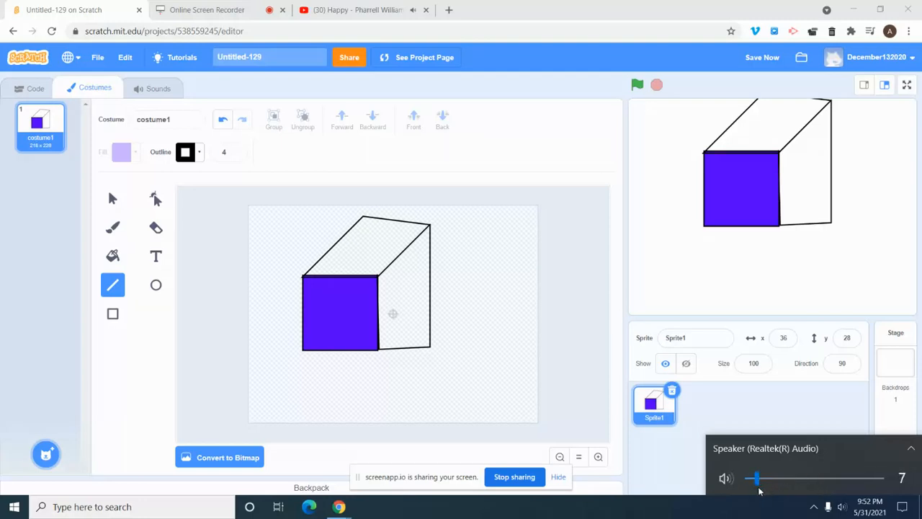
left_click_drag(758, 478, 755, 479)
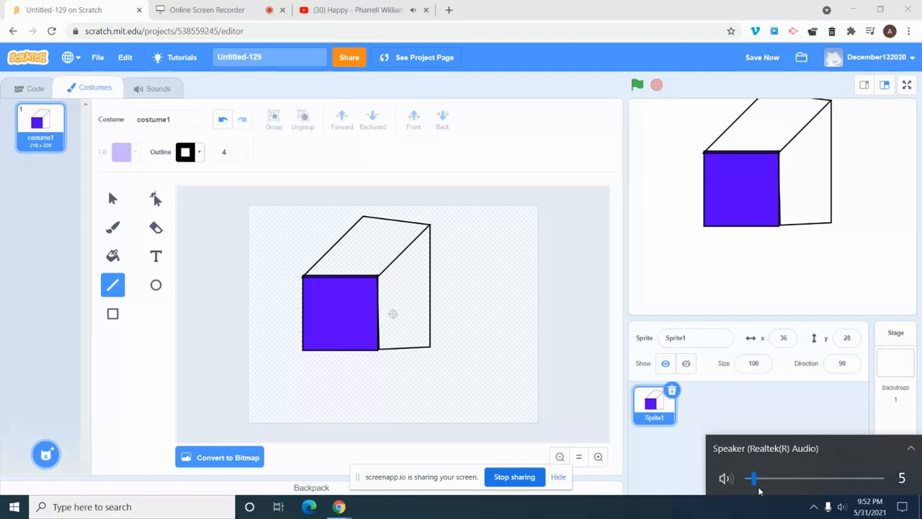
left_click(756, 479)
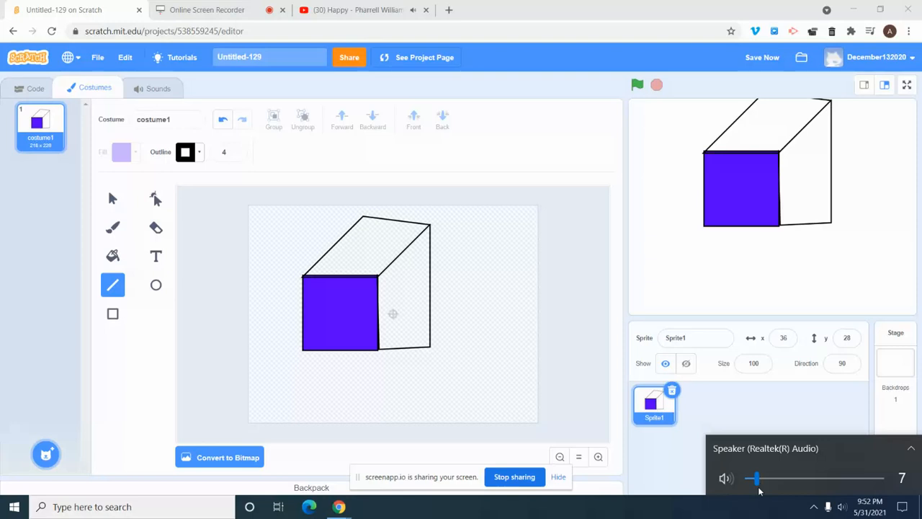
left_click_drag(755, 478, 770, 478)
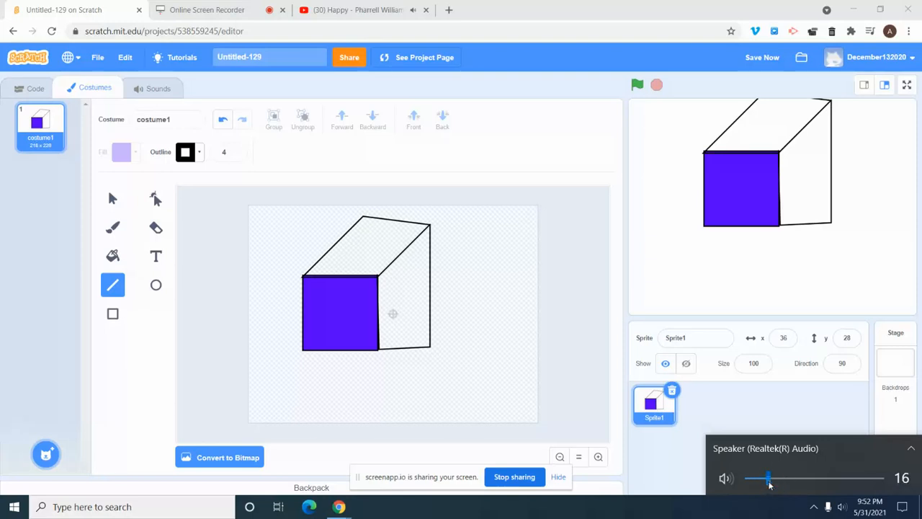
left_click_drag(769, 478, 767, 479)
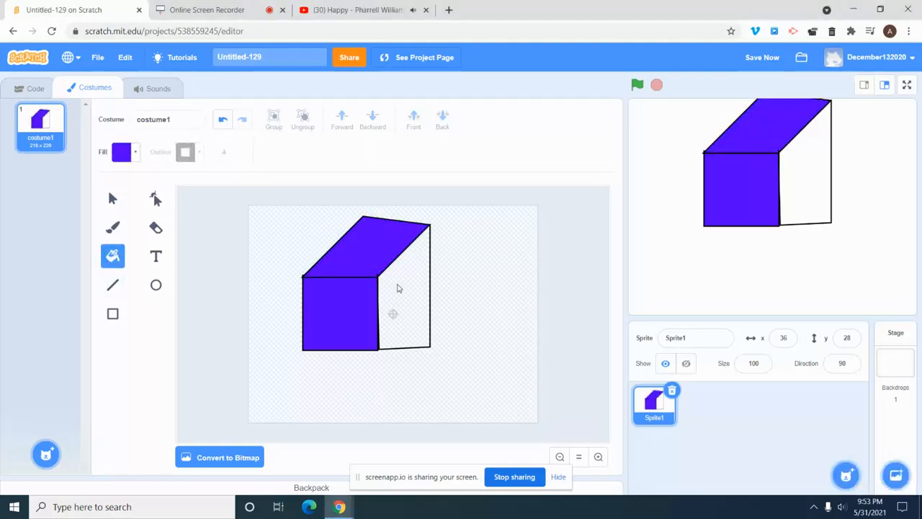
Fill the cube's right face purple, then select the cube for a black width-4 outline.
left_click(113, 285)
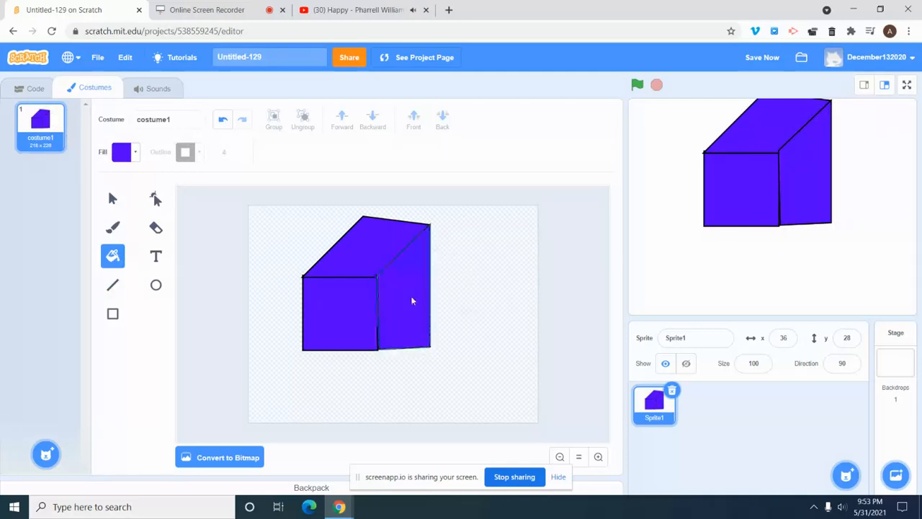
left_click(112, 199)
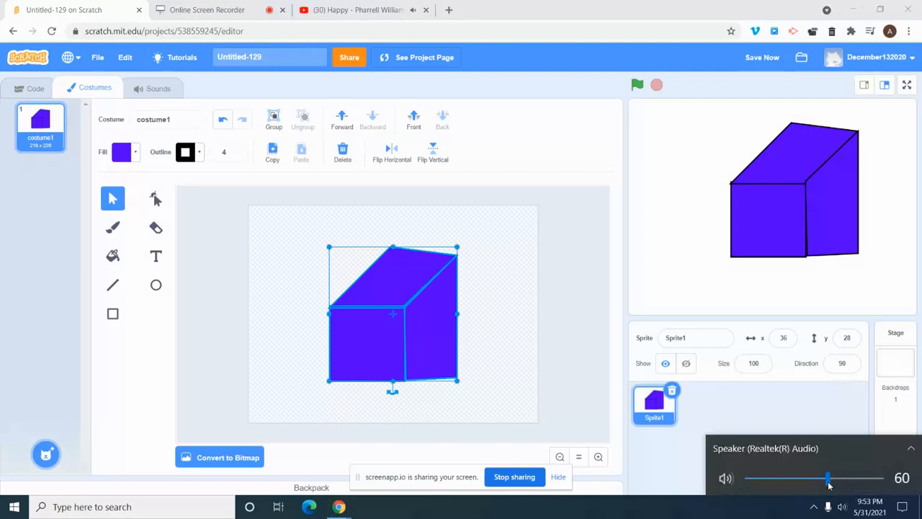
left_click_drag(827, 478, 804, 478)
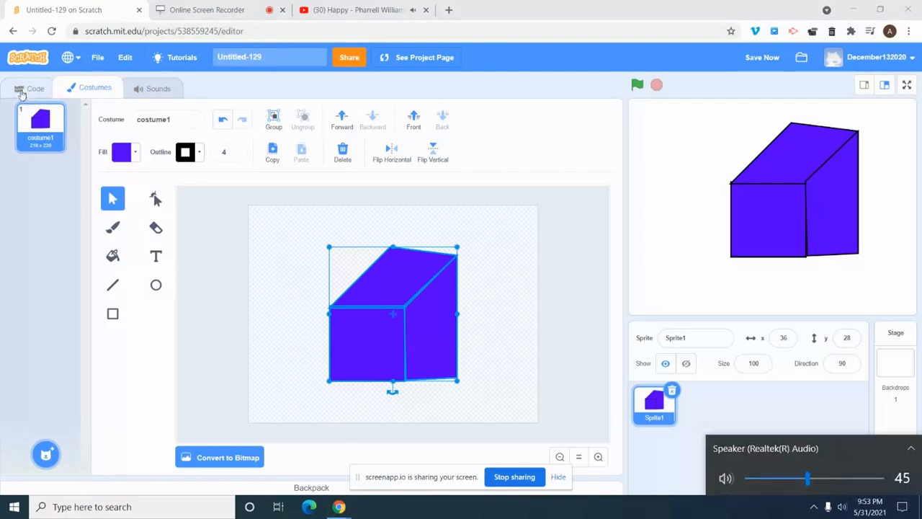
In the Code area, name the sprite Block at size 56 and begin an up-arrow repeat-until script.
left_click(35, 88)
type("Block")
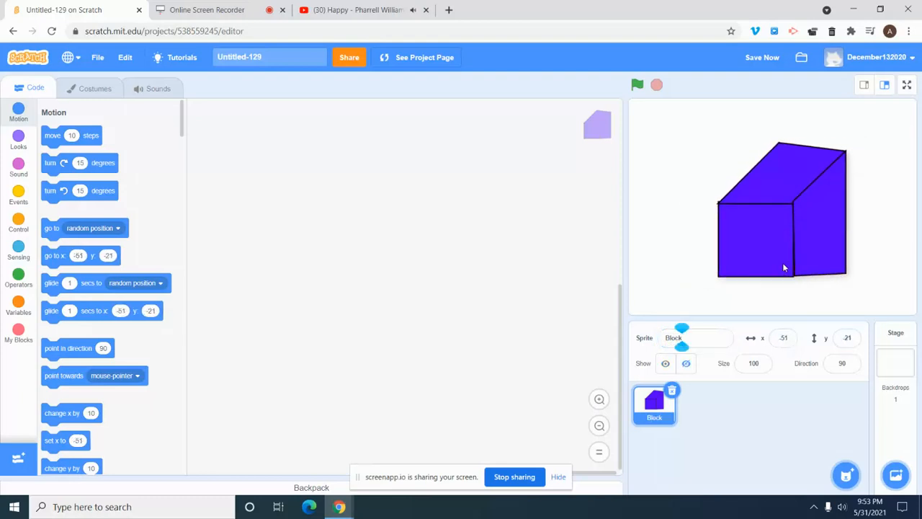
left_click(17, 195)
type("50")
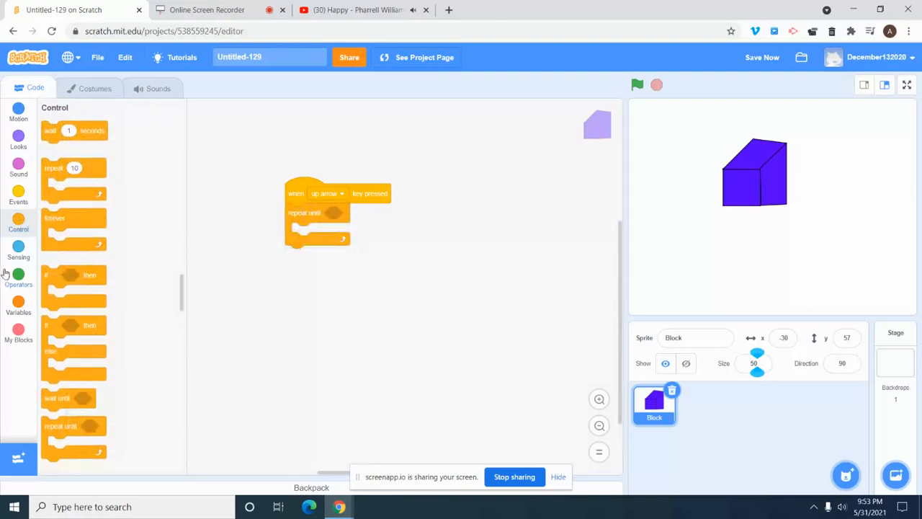
Create variable 'y position', have the up-arrow loop change it by 1 until release, and copy the script.
left_click(17, 280)
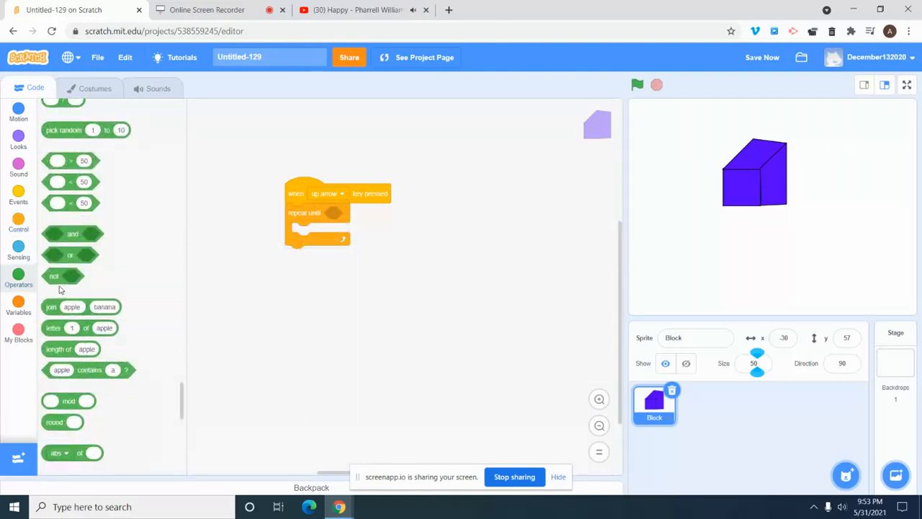
left_click(18, 247)
type("h p")
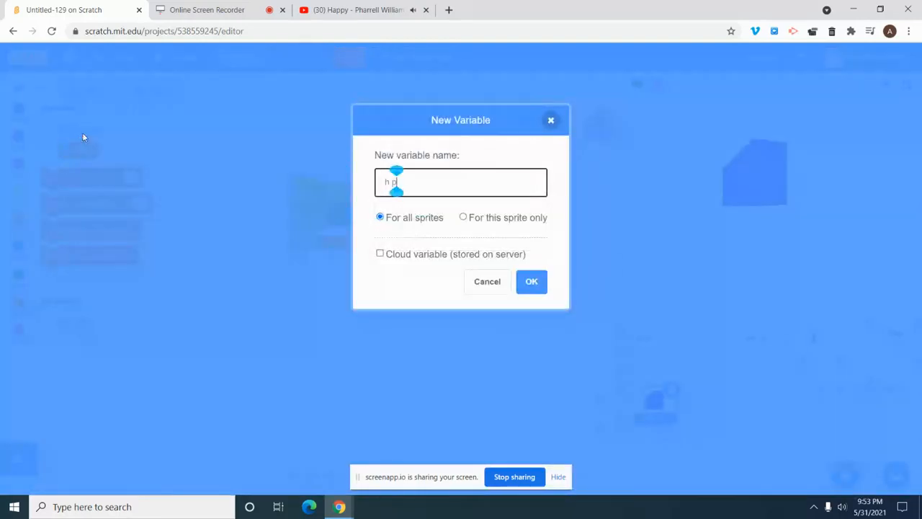
type("y position")
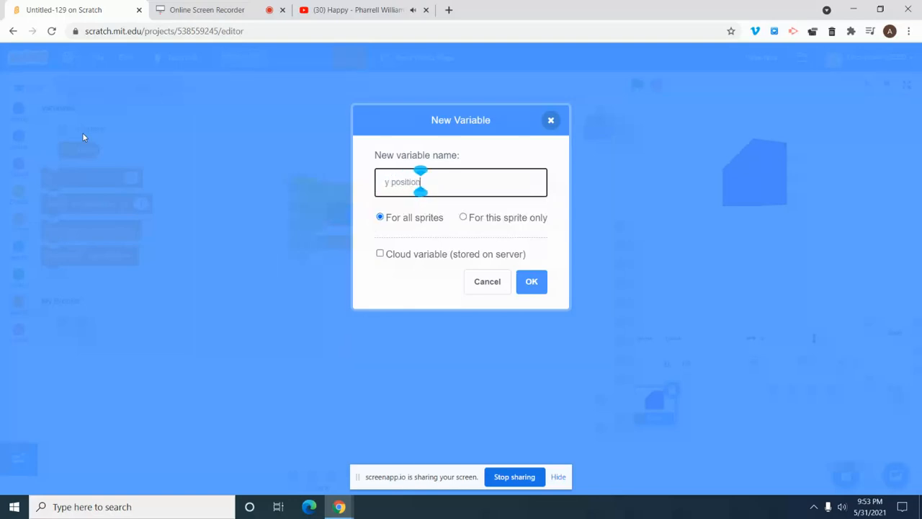
left_click(531, 281)
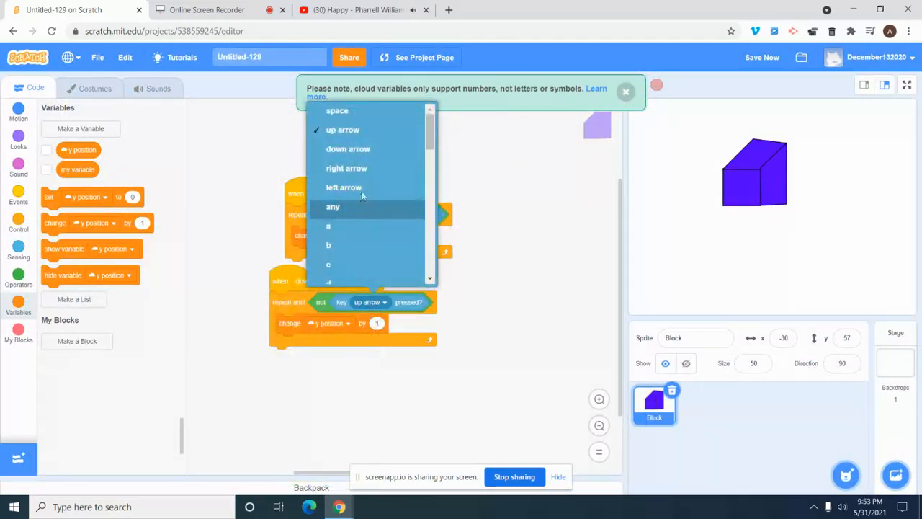
left_click(349, 148)
type("x position")
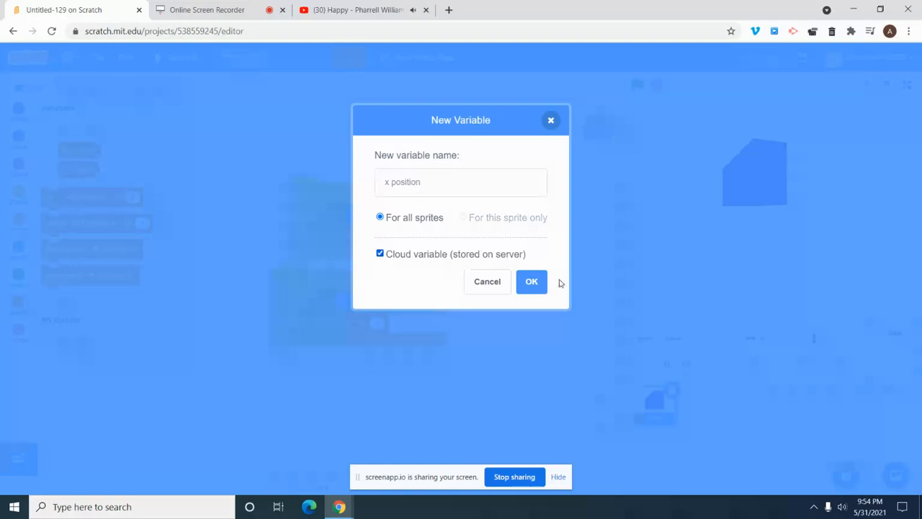
Create variable 'x position' and give left/right arrow scripts changing it by -1 and 1.
left_click(531, 281)
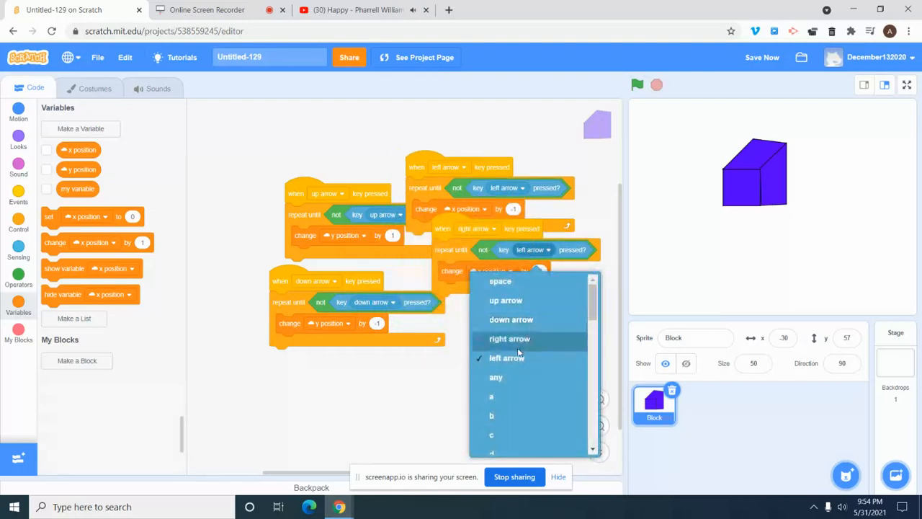
left_click(510, 339)
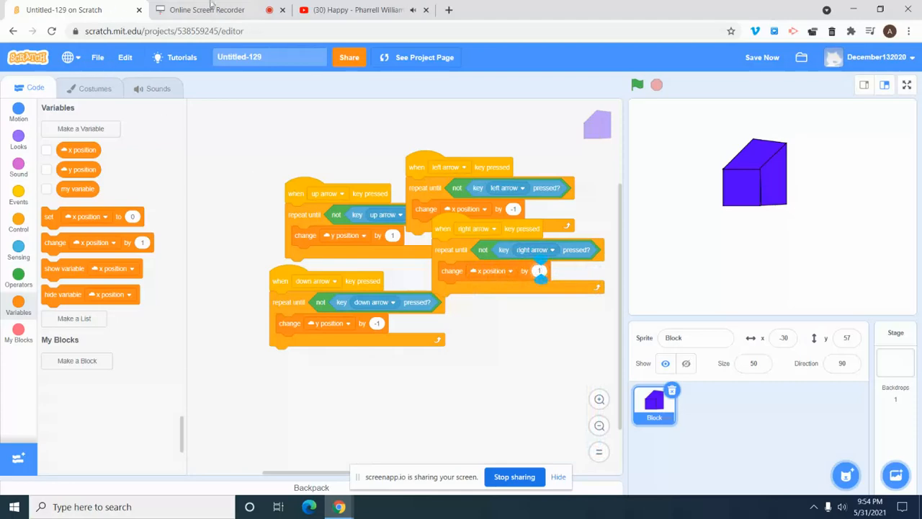
left_click(208, 9)
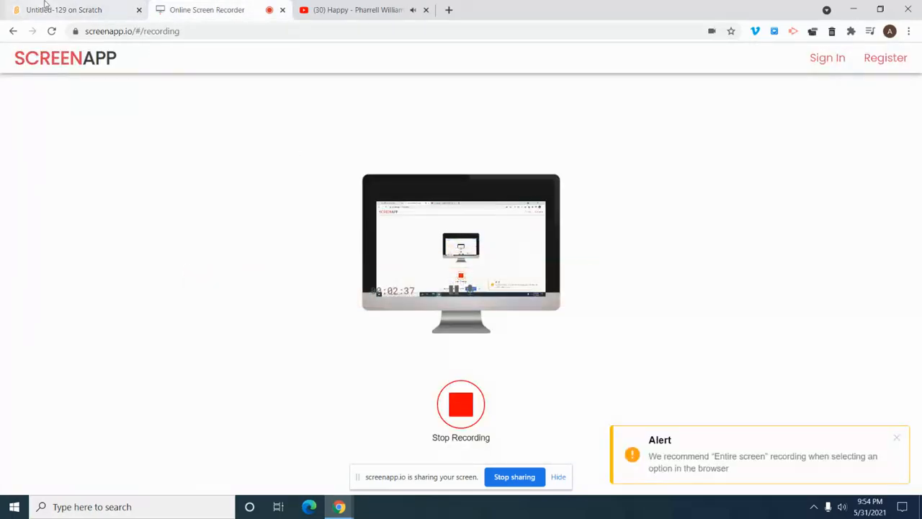
left_click(65, 9)
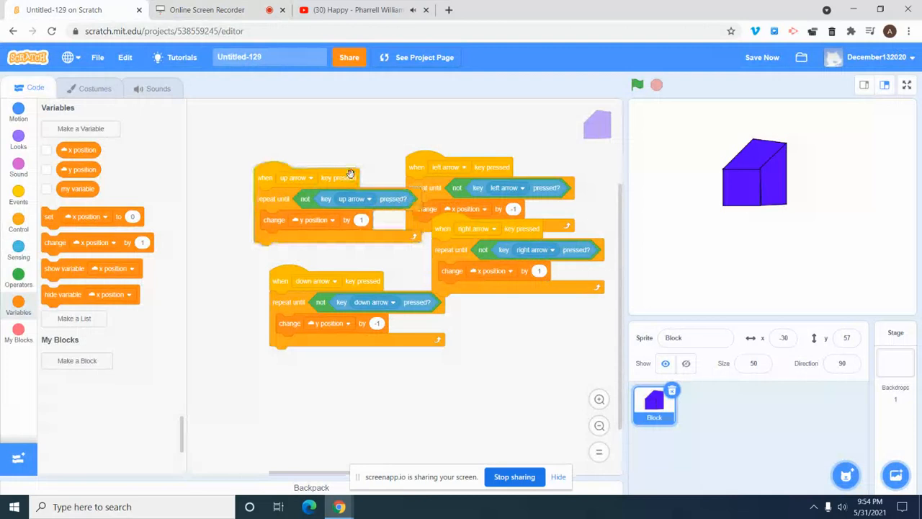
Create variable 'z position' with two copied key scripts changing it, then show the recorder tab.
right_click(352, 179)
type("z position")
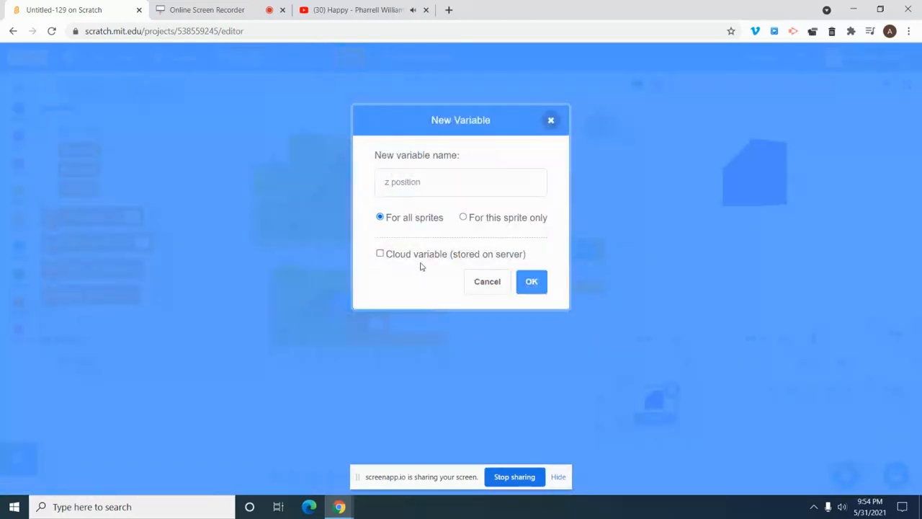
left_click(532, 281)
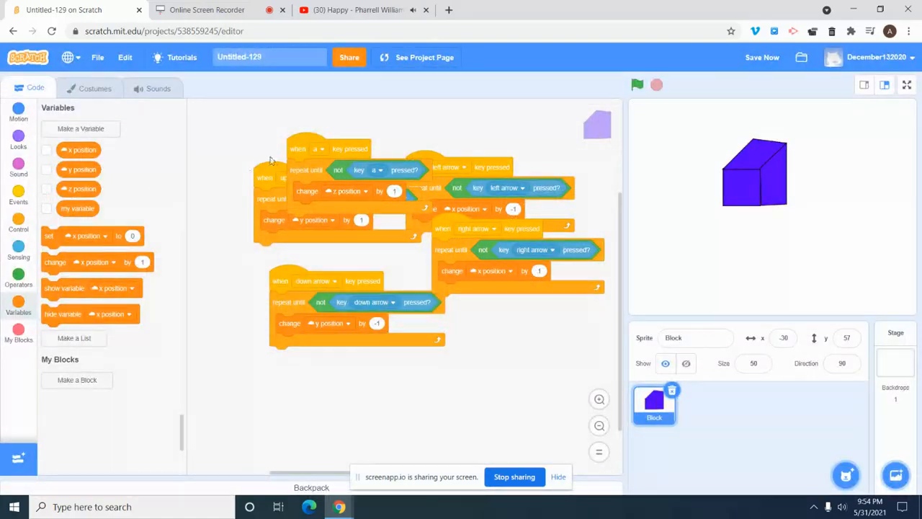
left_click_drag(363, 281, 328, 253)
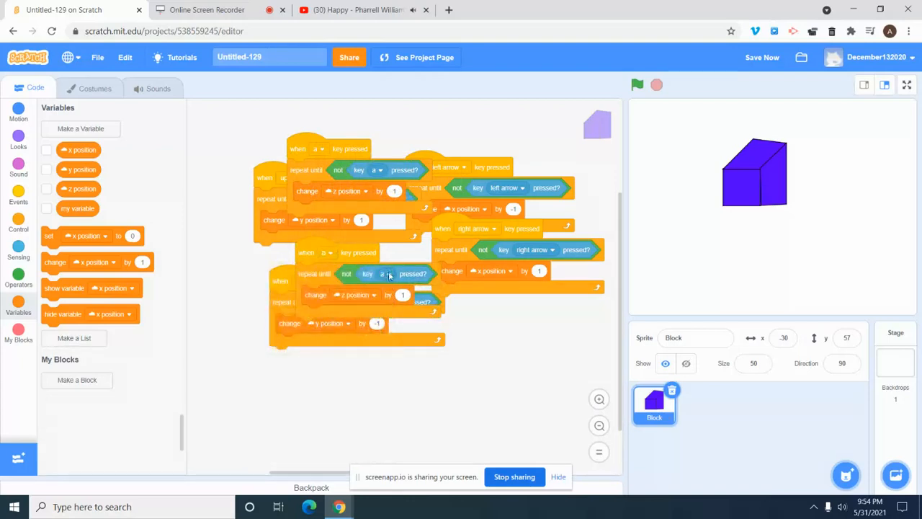
left_click(382, 274)
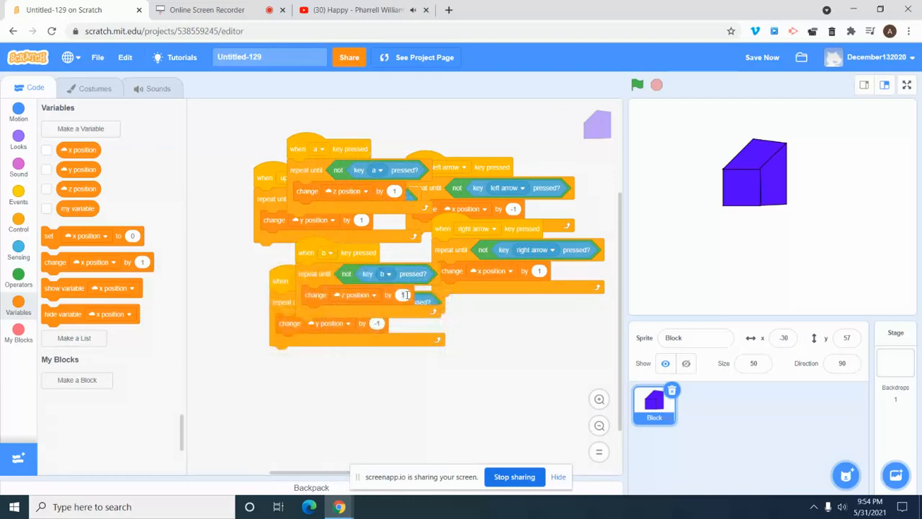
left_click(207, 8)
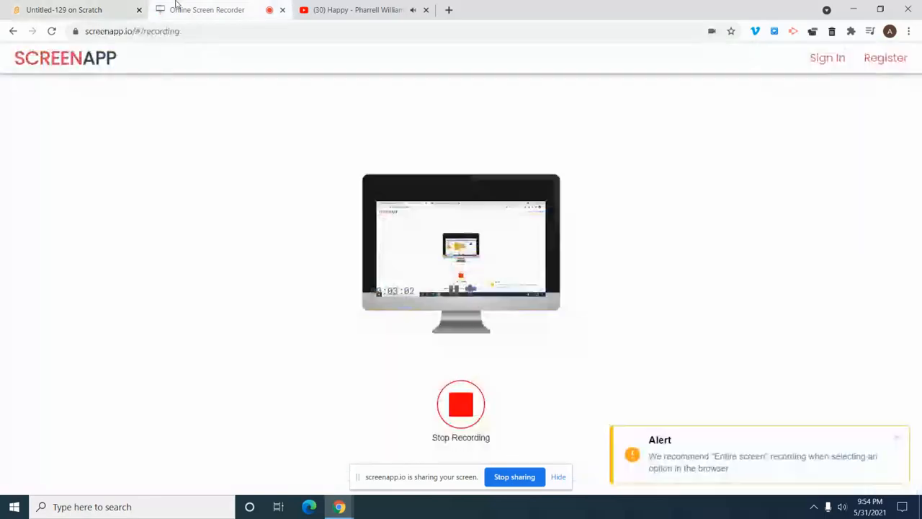